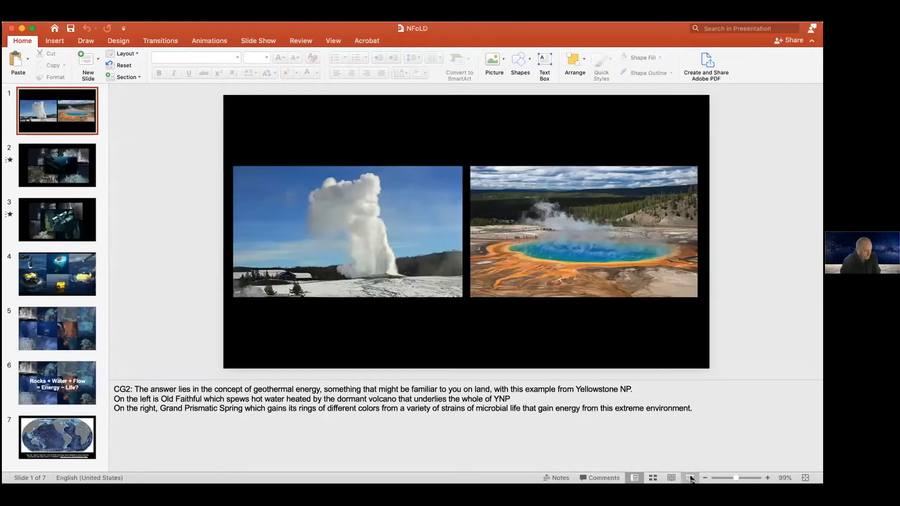
# - Launch the seven-slide Yellowstone deck as a slide show in Presenter View, showing speaker notes
pyautogui.click(689, 478)
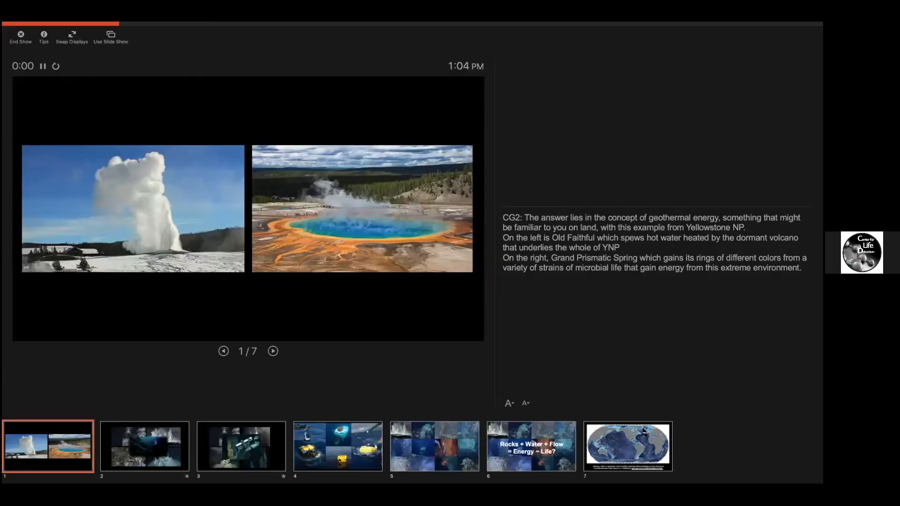